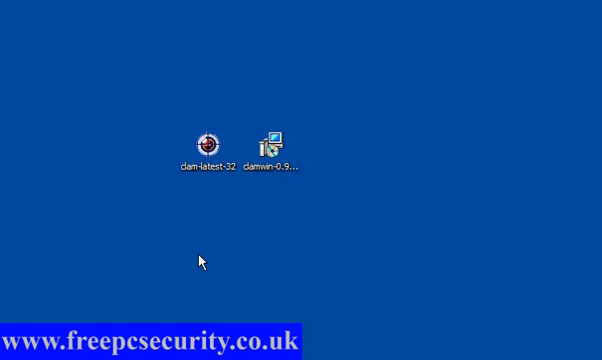
mouse_move(260, 204)
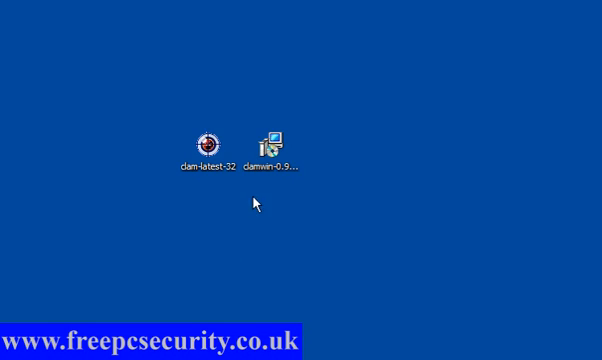
mouse_move(276, 172)
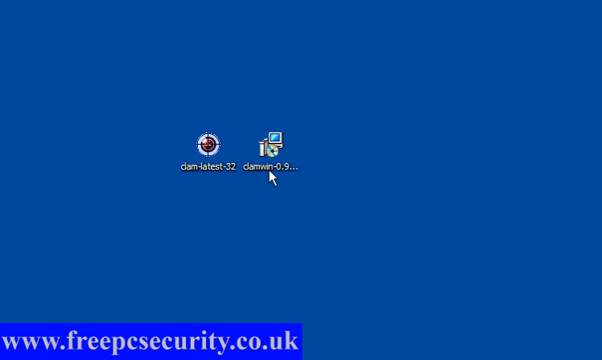
mouse_move(276, 160)
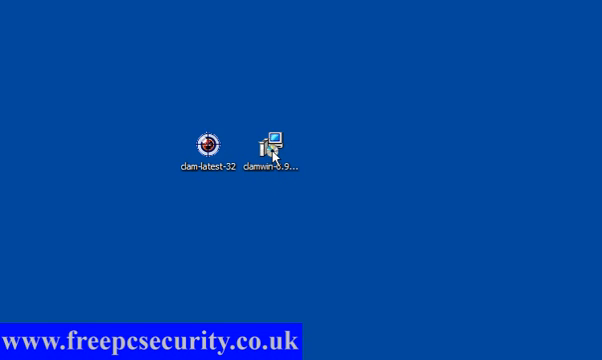
Step: Launch the ClamWin installer, accept the licence agreement and keep the Typical component selection
double_click(278, 136)
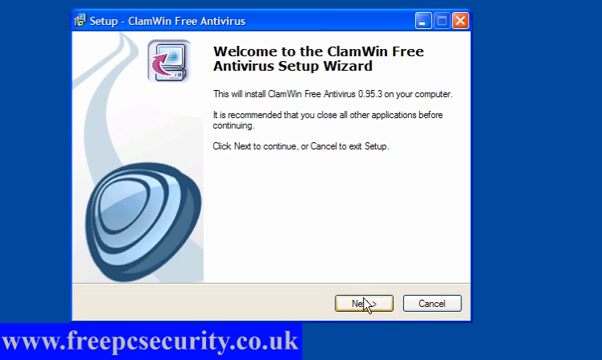
left_click(364, 304)
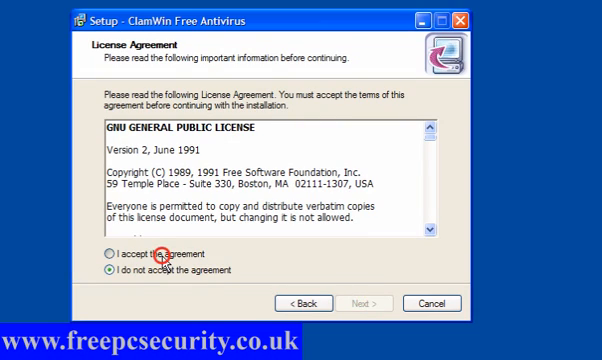
left_click(352, 304)
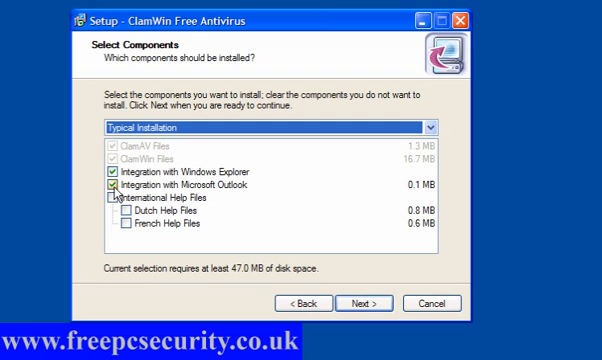
left_click(110, 188)
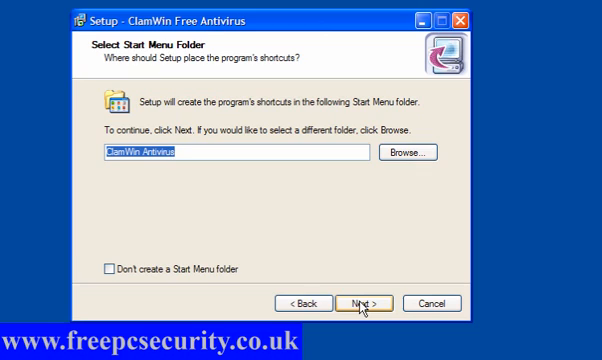
mouse_move(244, 288)
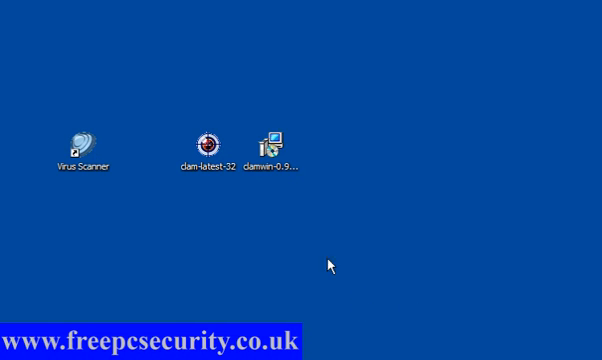
Step: In Preferences General, set Infected Files to Move To Quarantine Folder, then move on to the Filters settings
left_click(82, 136)
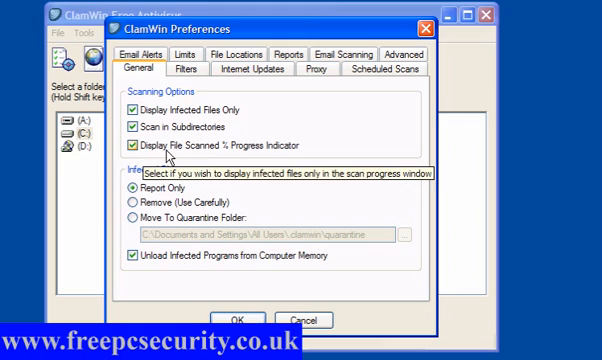
mouse_move(230, 156)
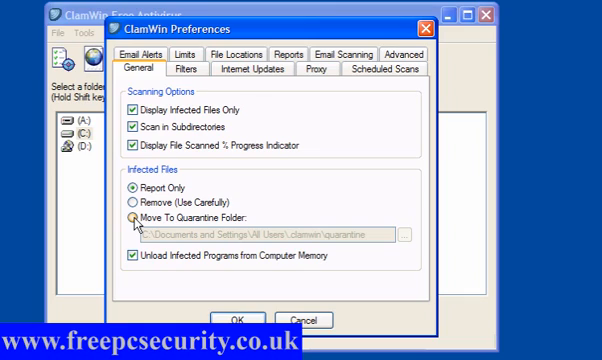
left_click(108, 216)
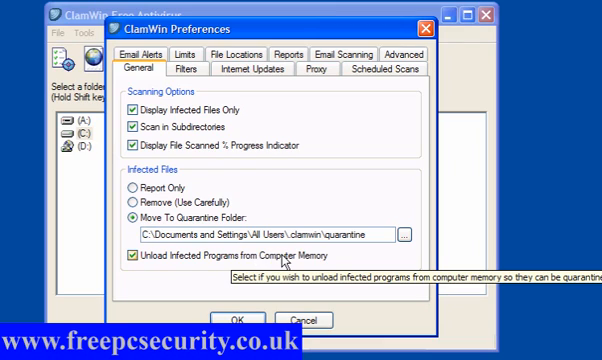
left_click(172, 68)
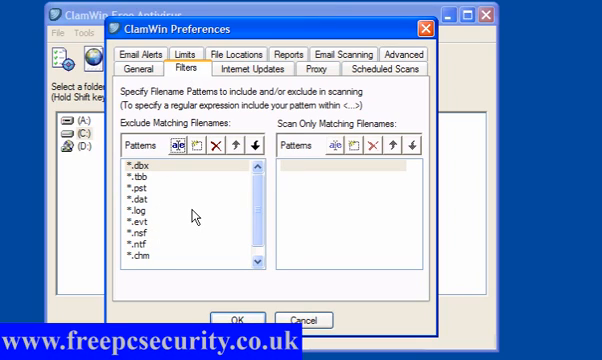
mouse_move(238, 96)
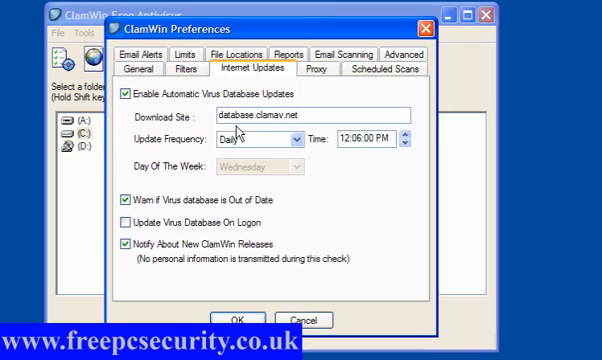
mouse_move(300, 148)
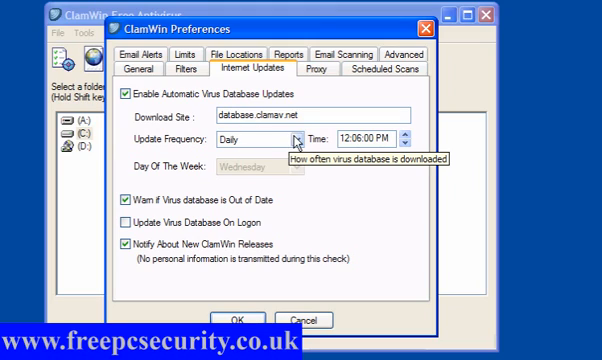
Step: Set the daily Internet Updates time to 11:00:00 PM
left_click(294, 138)
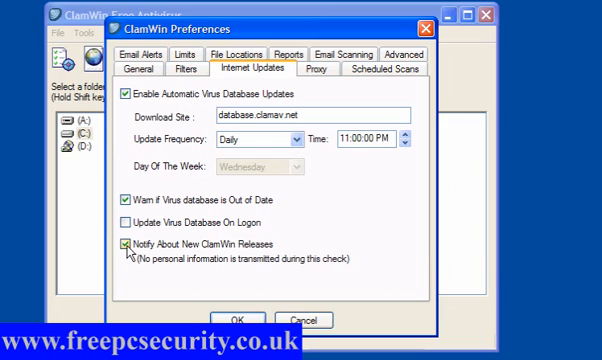
Step: Review the Proxy settings, leaving server, user name and password blank
left_click(312, 68)
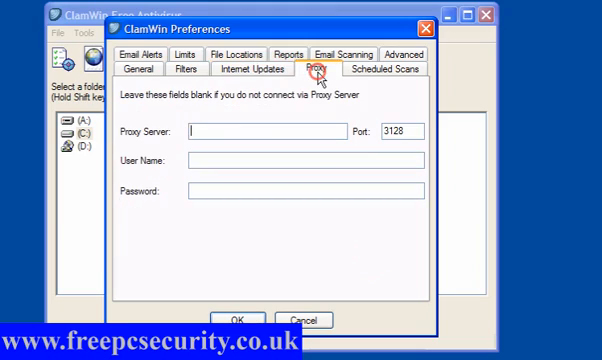
mouse_move(256, 132)
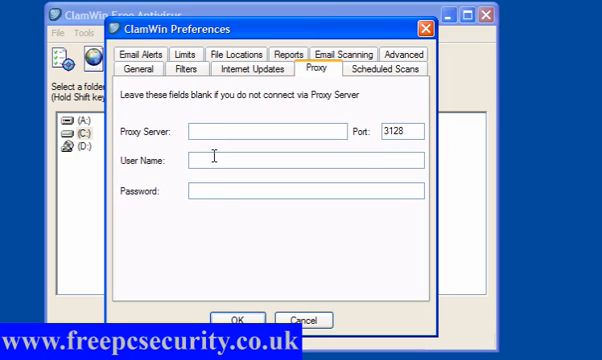
mouse_move(220, 206)
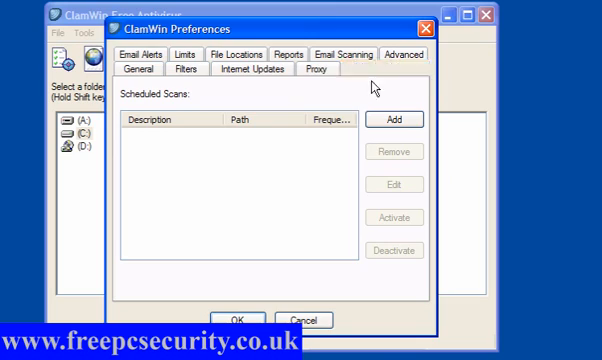
Step: Add a weekly Sunday scheduled scan of Local Disk C:\ described as 'scan' and save it
left_click(396, 120)
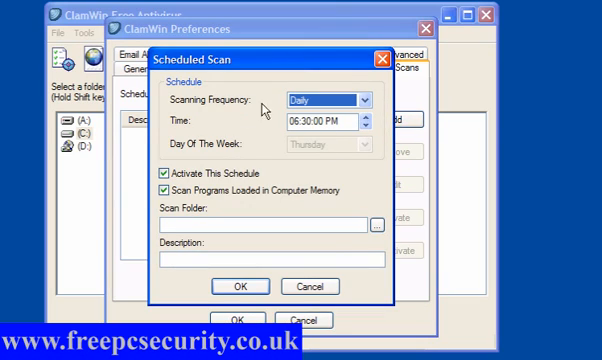
left_click(360, 100)
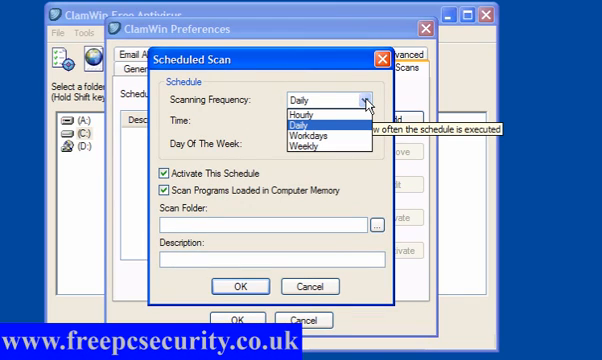
mouse_move(340, 134)
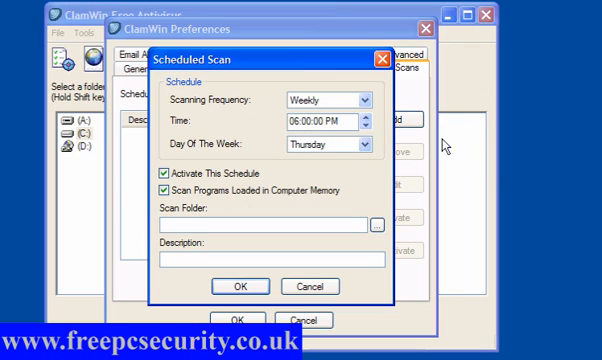
left_click(362, 144)
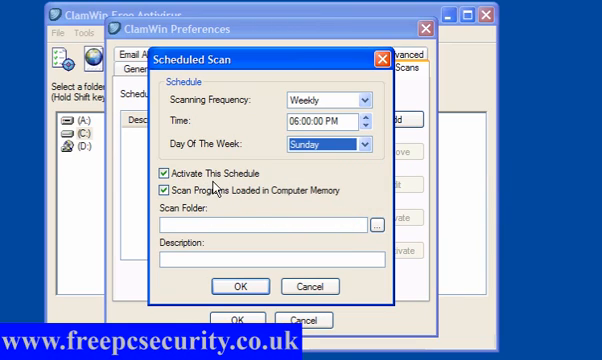
mouse_move(312, 192)
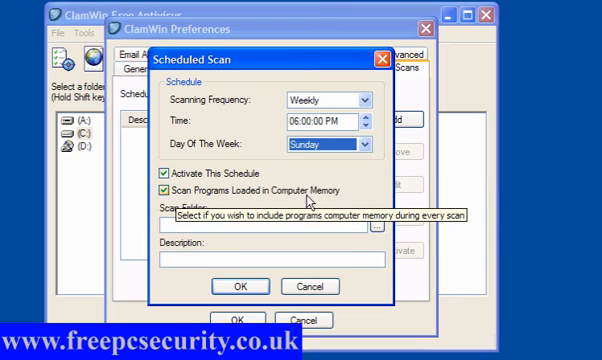
mouse_move(378, 220)
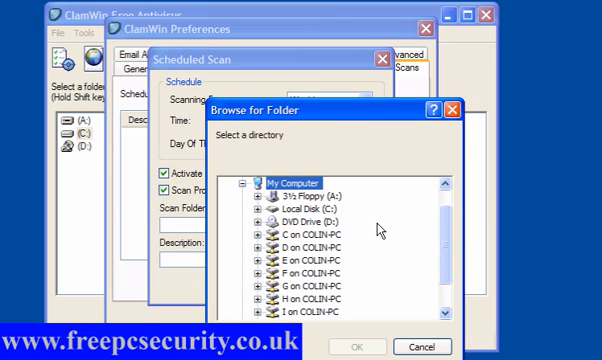
left_click(304, 206)
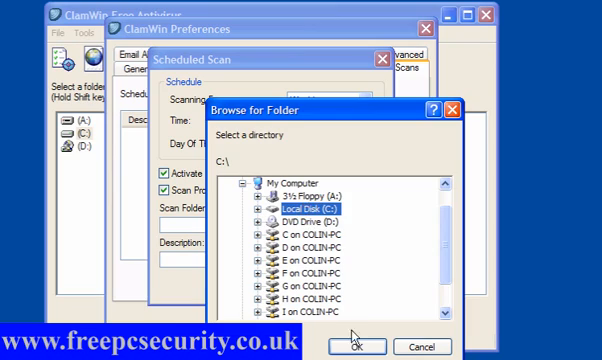
left_click(364, 344)
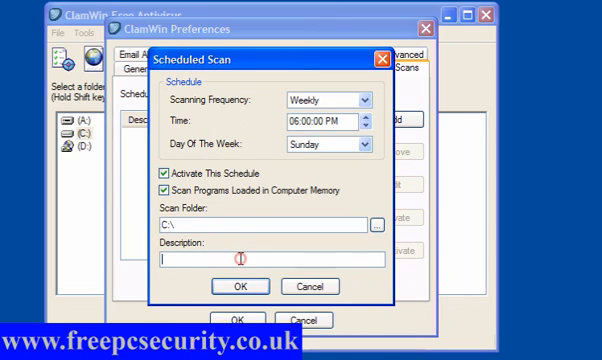
type("scan")
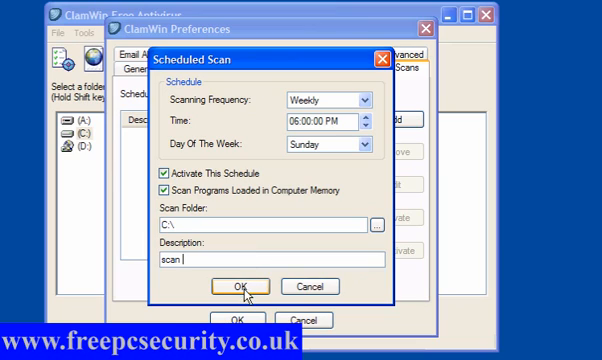
left_click(232, 288)
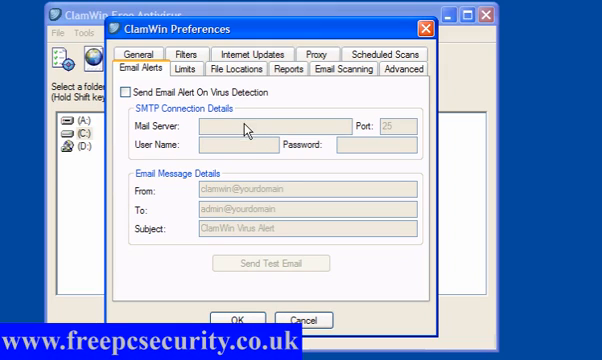
mouse_move(334, 156)
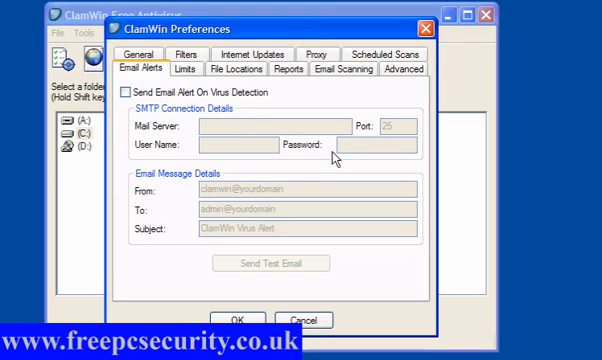
mouse_move(264, 196)
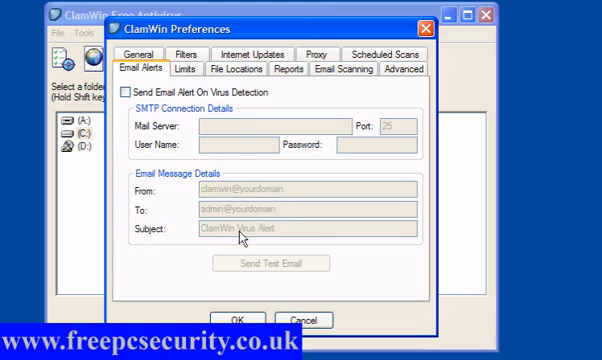
mouse_move(282, 280)
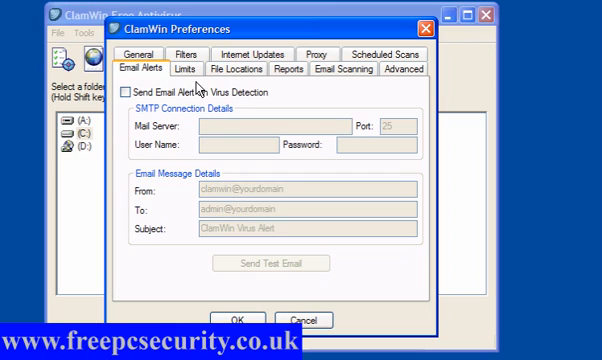
Step: Review the Limits, File Locations and Reports settings and untick taskbar pop-up notification messages
left_click(186, 68)
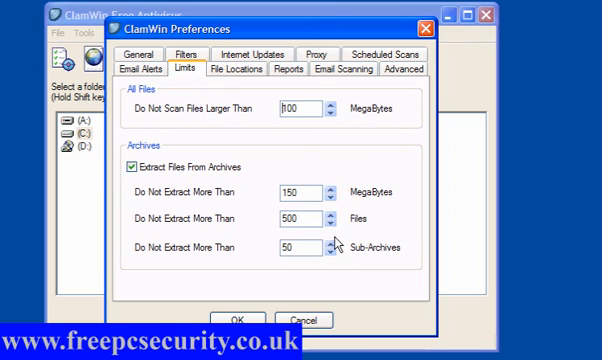
left_click(234, 68)
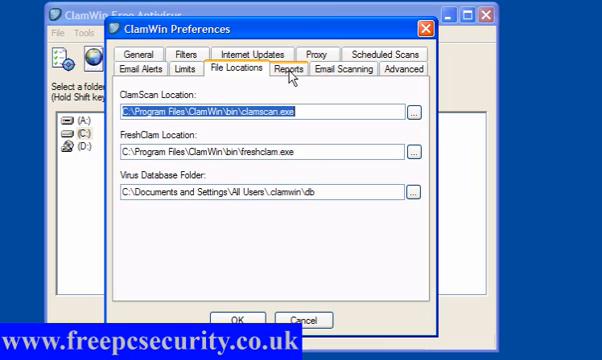
left_click(280, 70)
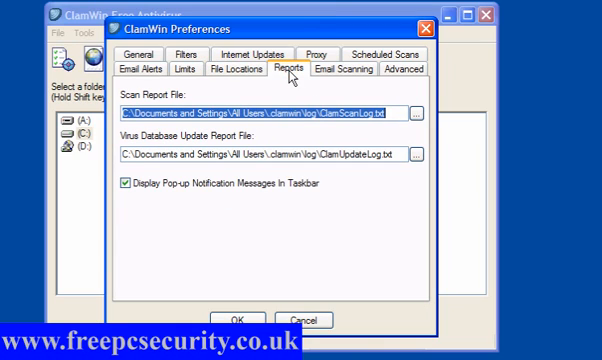
mouse_move(210, 142)
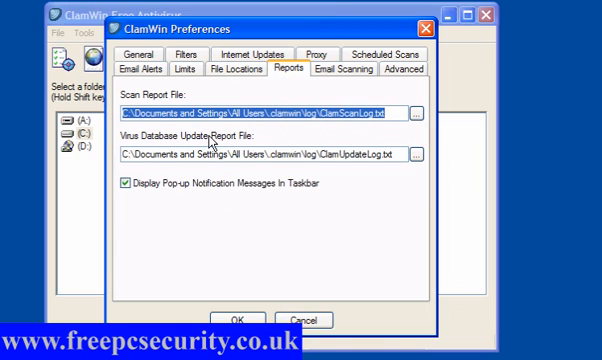
mouse_move(400, 156)
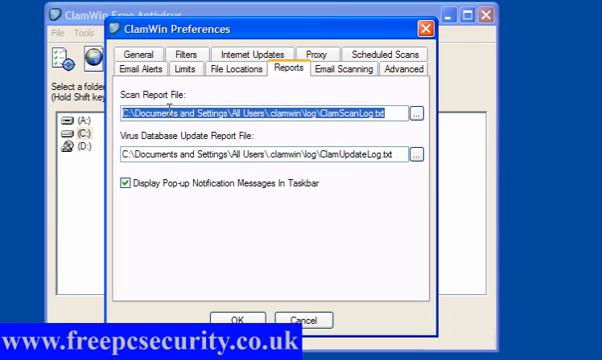
mouse_move(420, 112)
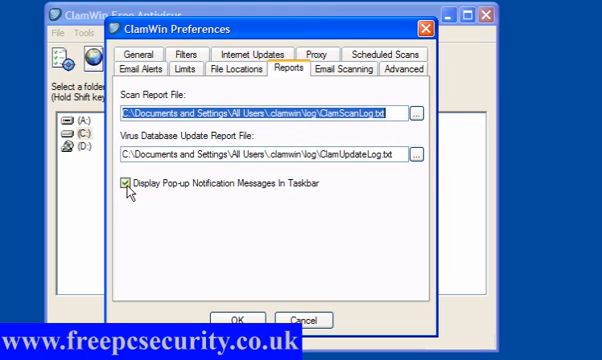
mouse_move(222, 188)
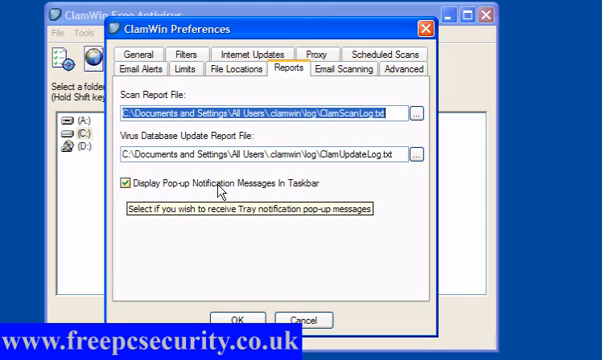
left_click(124, 182)
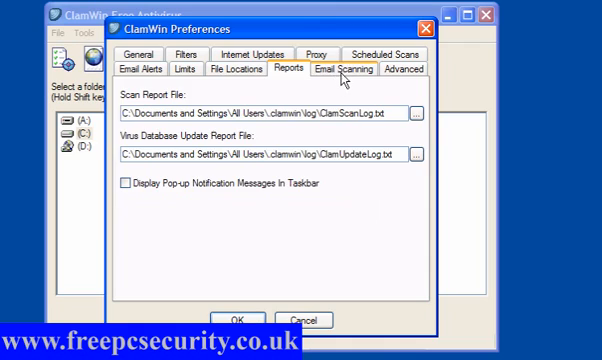
Step: In Email Scanning, turn off the splash screen at Outlook start, then review the Advanced scanner options
left_click(358, 68)
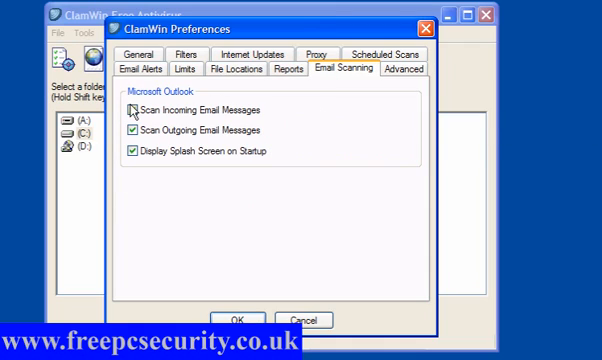
left_click(138, 110)
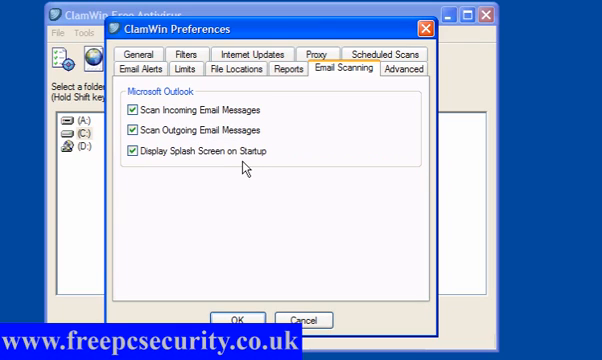
mouse_move(136, 160)
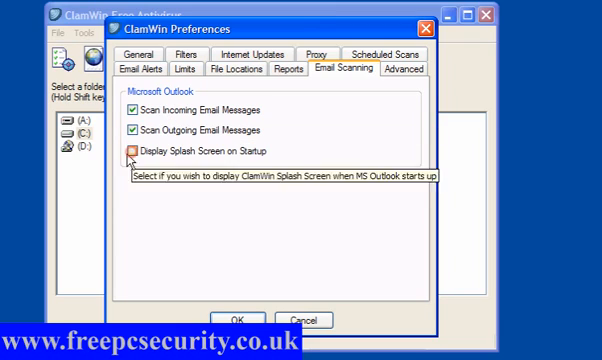
left_click(132, 154)
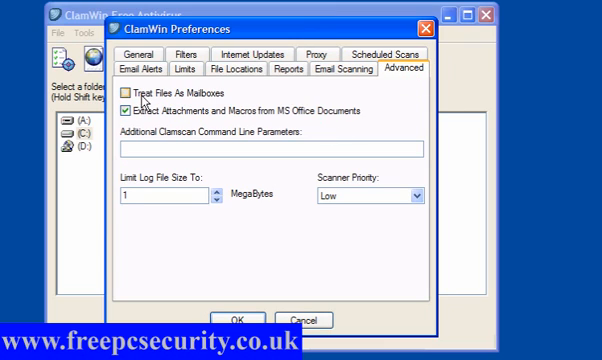
mouse_move(256, 114)
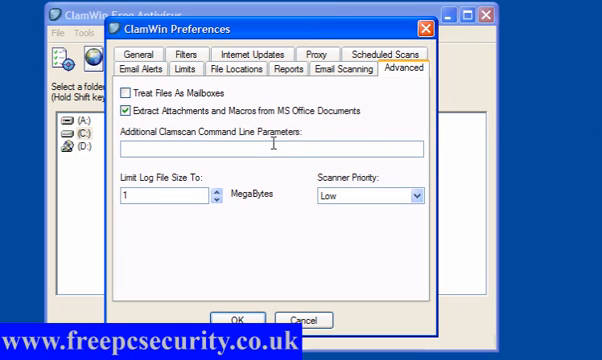
mouse_move(268, 156)
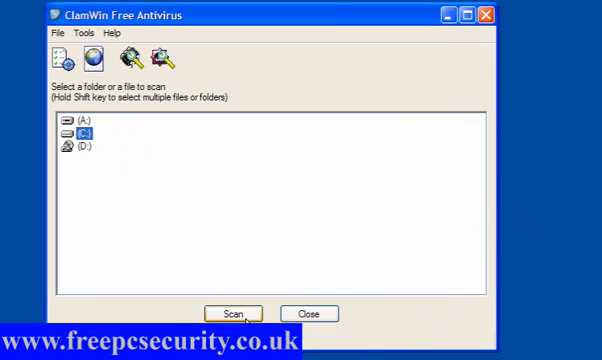
mouse_move(82, 54)
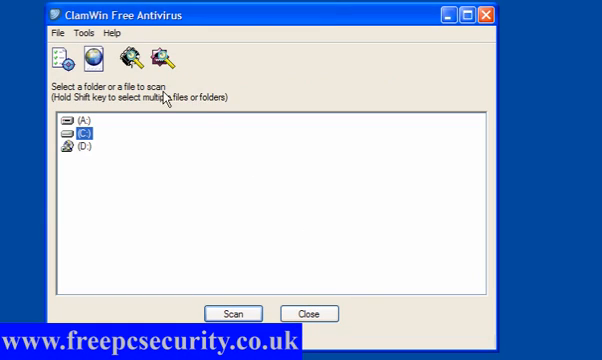
mouse_move(138, 56)
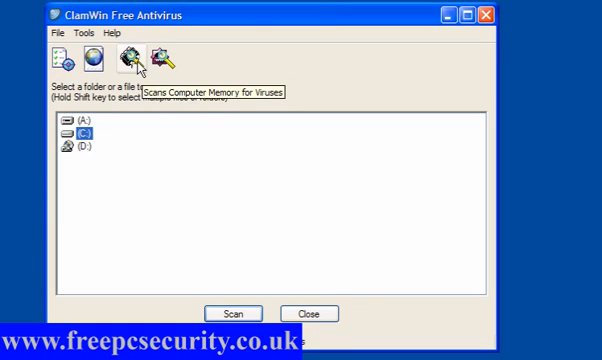
mouse_move(164, 60)
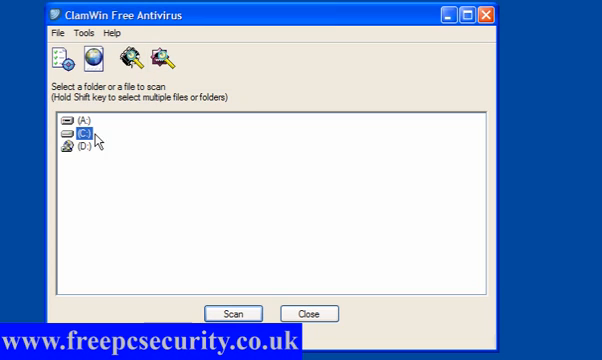
mouse_move(78, 150)
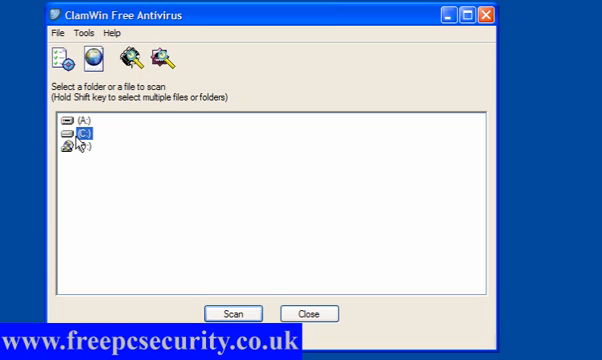
mouse_move(158, 56)
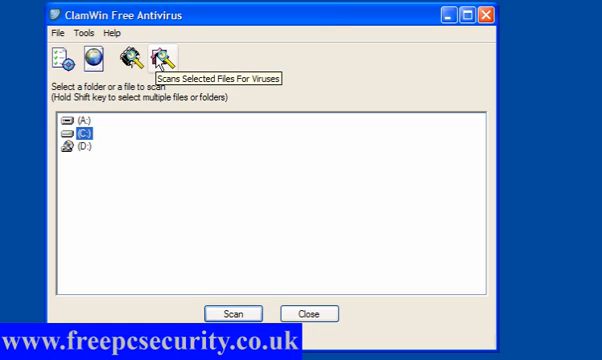
mouse_move(270, 108)
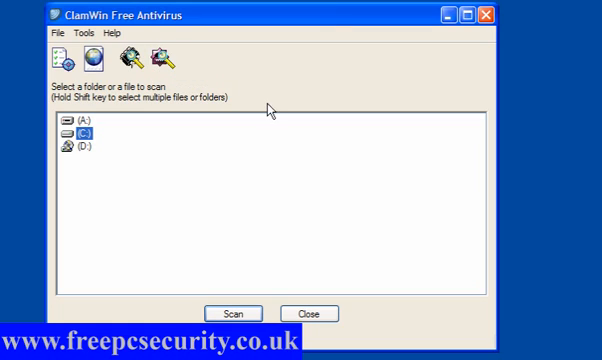
mouse_move(412, 36)
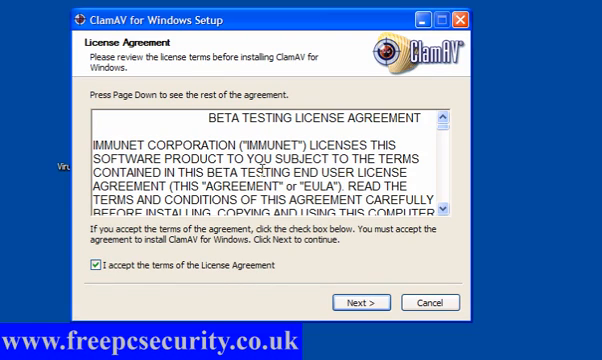
mouse_move(316, 140)
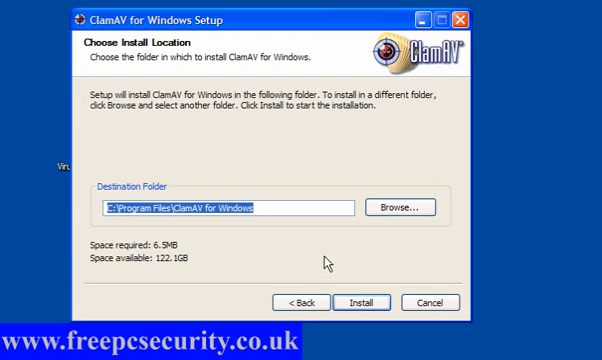
mouse_move(268, 108)
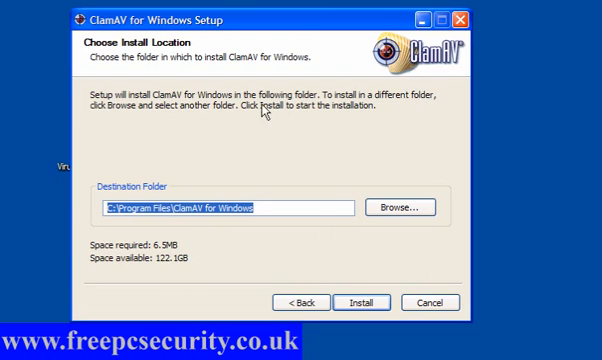
Step: Install ClamAV for Windows into the default Program Files destination folder
left_click(358, 300)
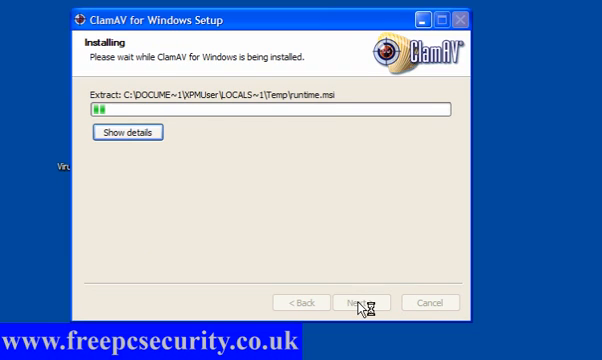
mouse_move(358, 304)
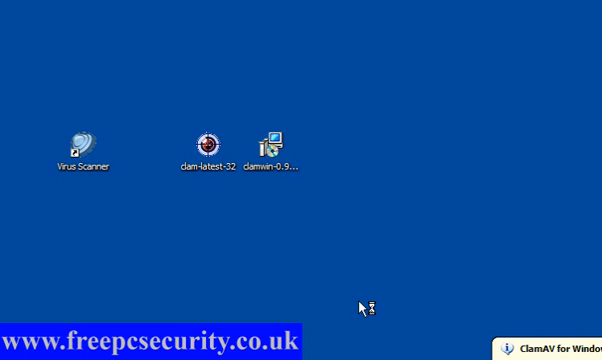
mouse_move(368, 304)
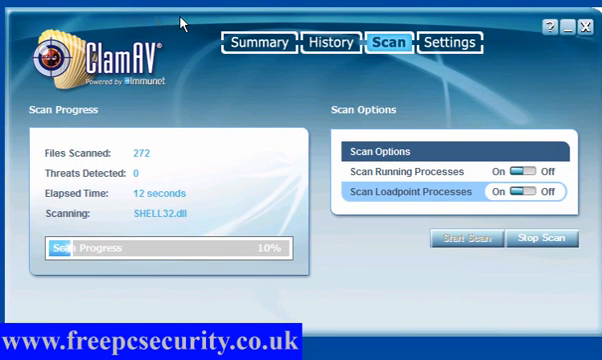
mouse_move(200, 92)
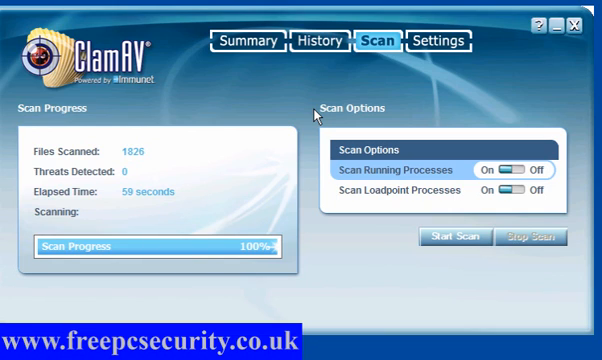
mouse_move(436, 48)
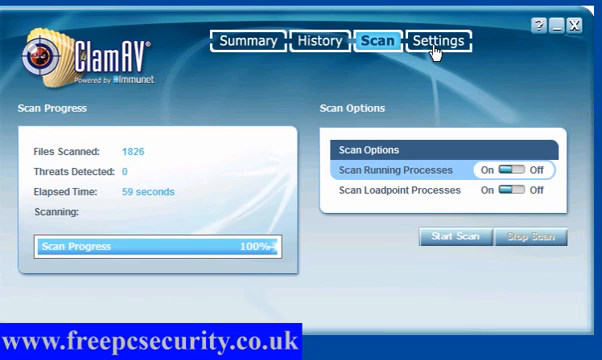
Step: Read the setting descriptions, choose 'file or folder' as the scan exclusion type, and return to Summary
left_click(438, 40)
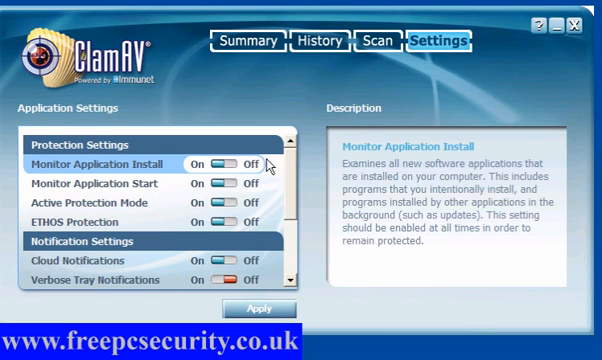
left_click(94, 202)
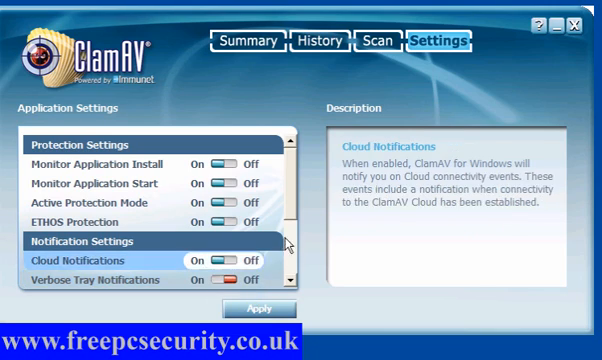
scroll("down", 3)
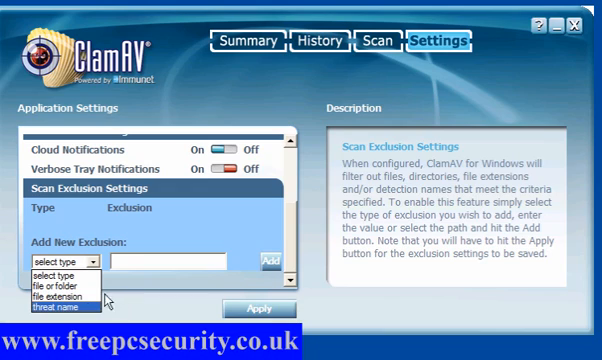
mouse_move(58, 298)
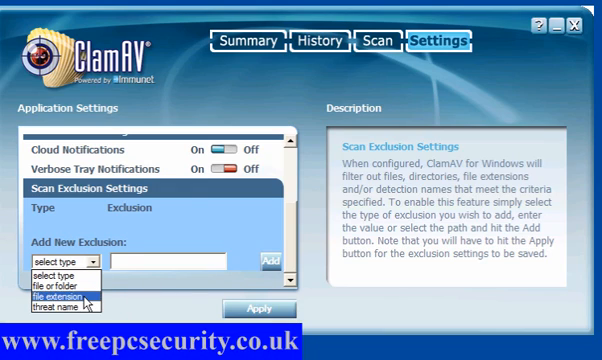
left_click(56, 282)
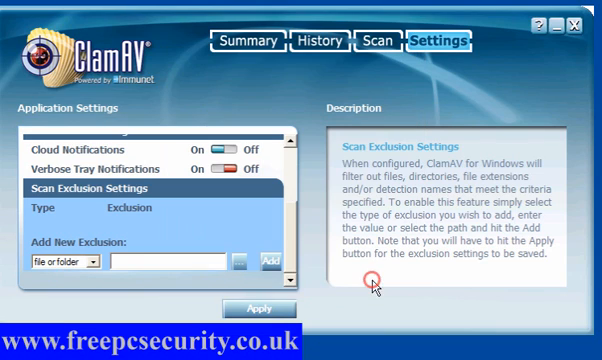
mouse_move(260, 308)
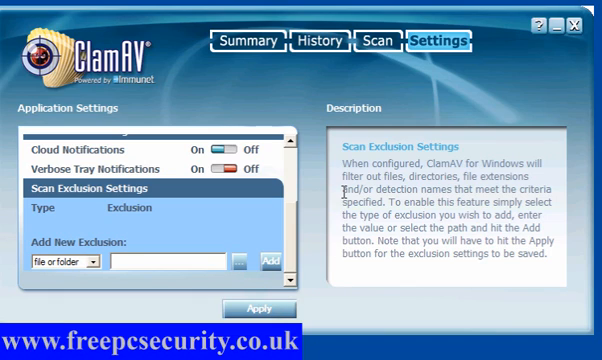
left_click(248, 42)
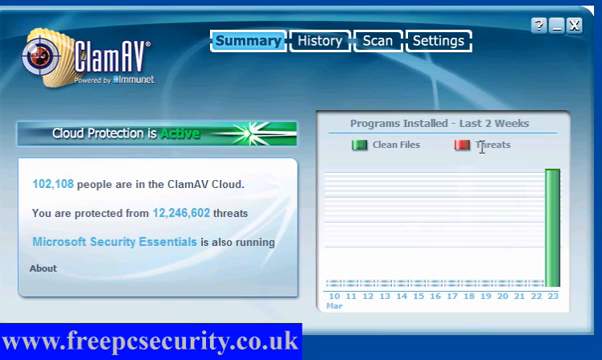
mouse_move(372, 150)
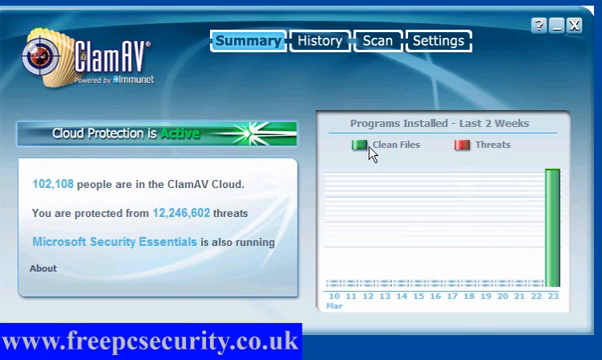
mouse_move(560, 264)
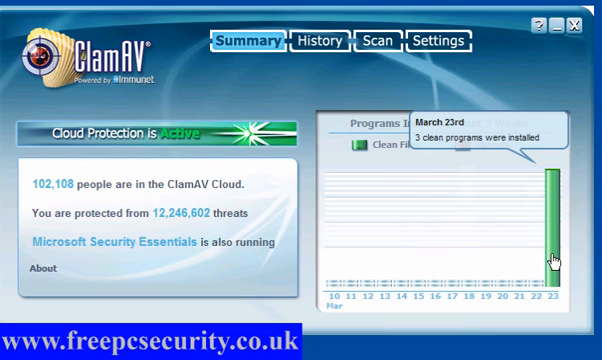
mouse_move(434, 208)
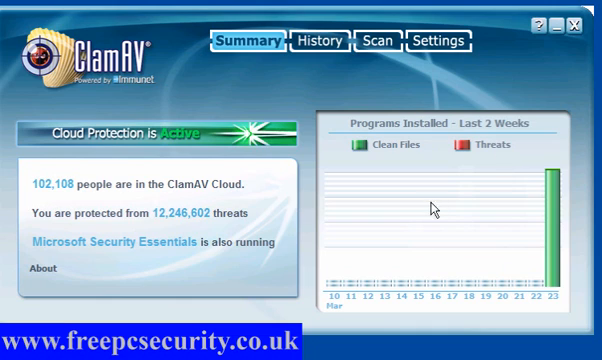
Step: Bring up the History of scanned and installed files
left_click(320, 40)
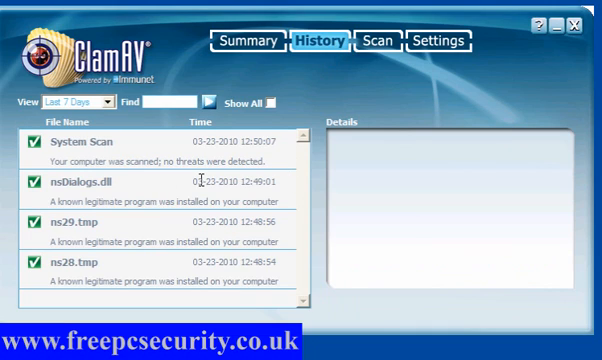